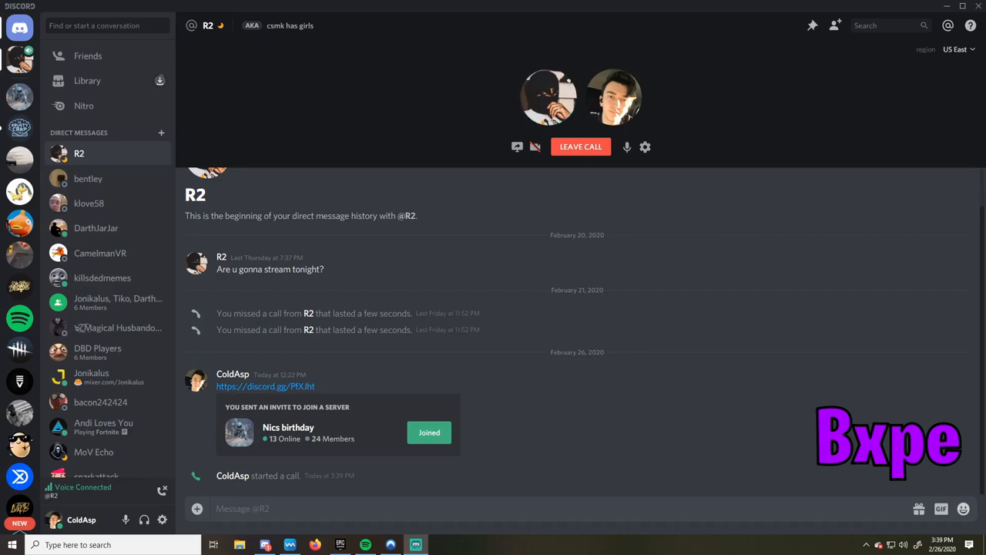
# - Leave the first friend's call and join the second friend's DM voice call
pyautogui.click(99, 154)
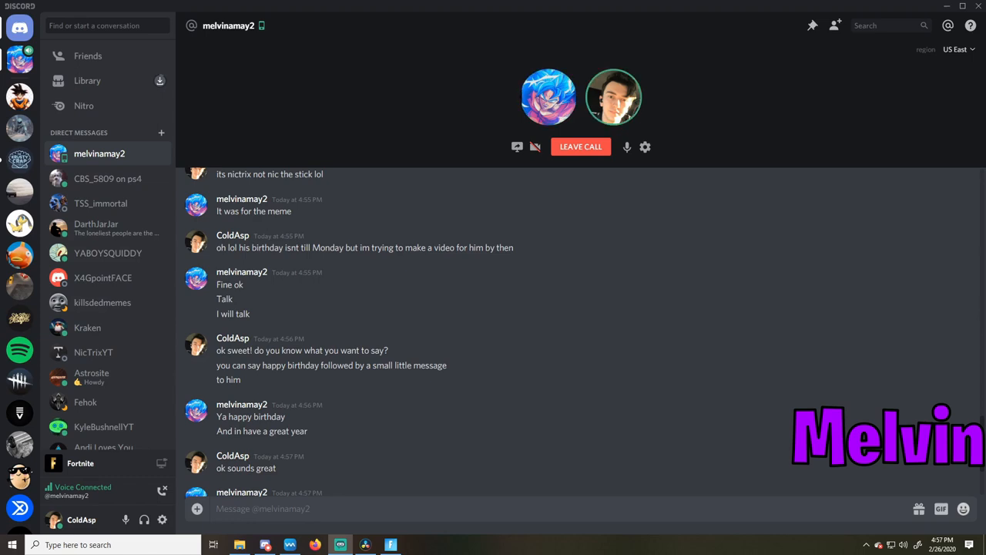
# - Move through two more friends' DM voice calls, each labelled with their name
pyautogui.click(100, 203)
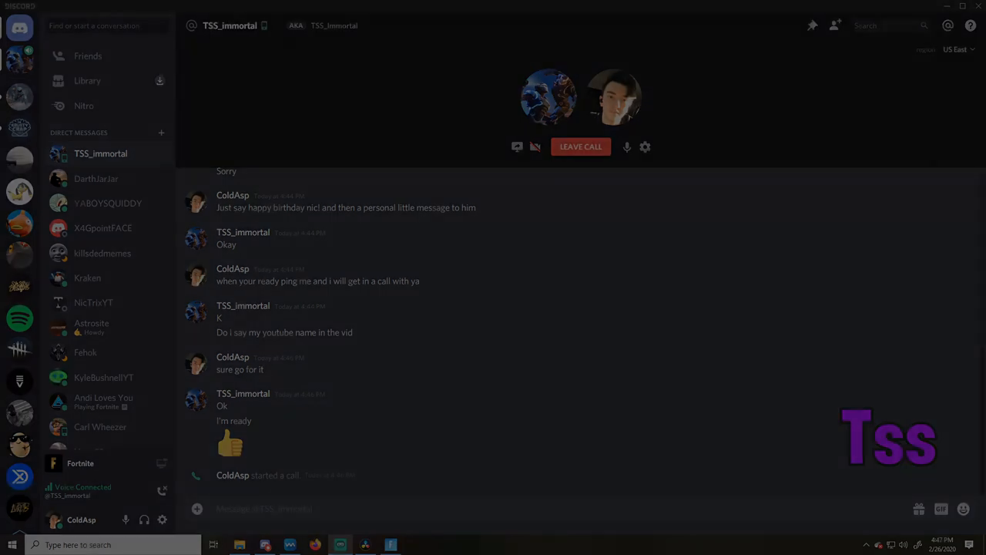
pyautogui.click(83, 54)
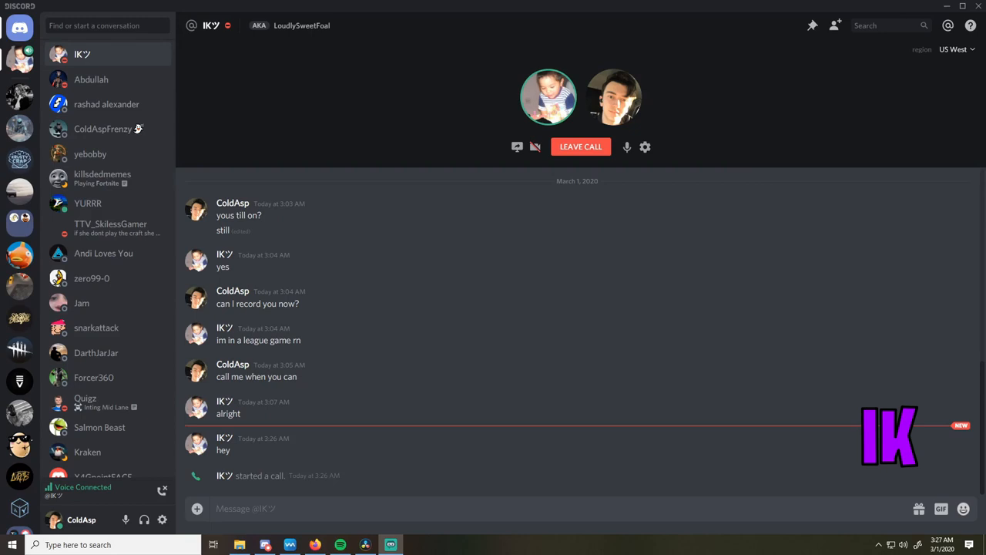